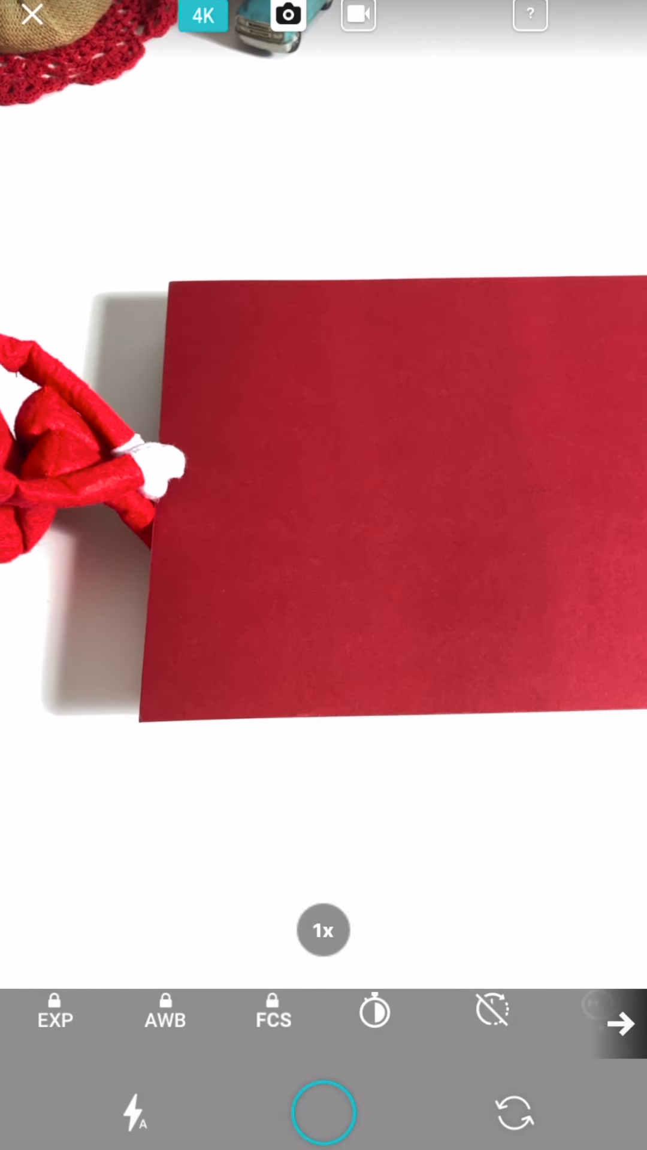
Capture the opening frame of the elf standing beside the red cardstock.
click(134, 1109)
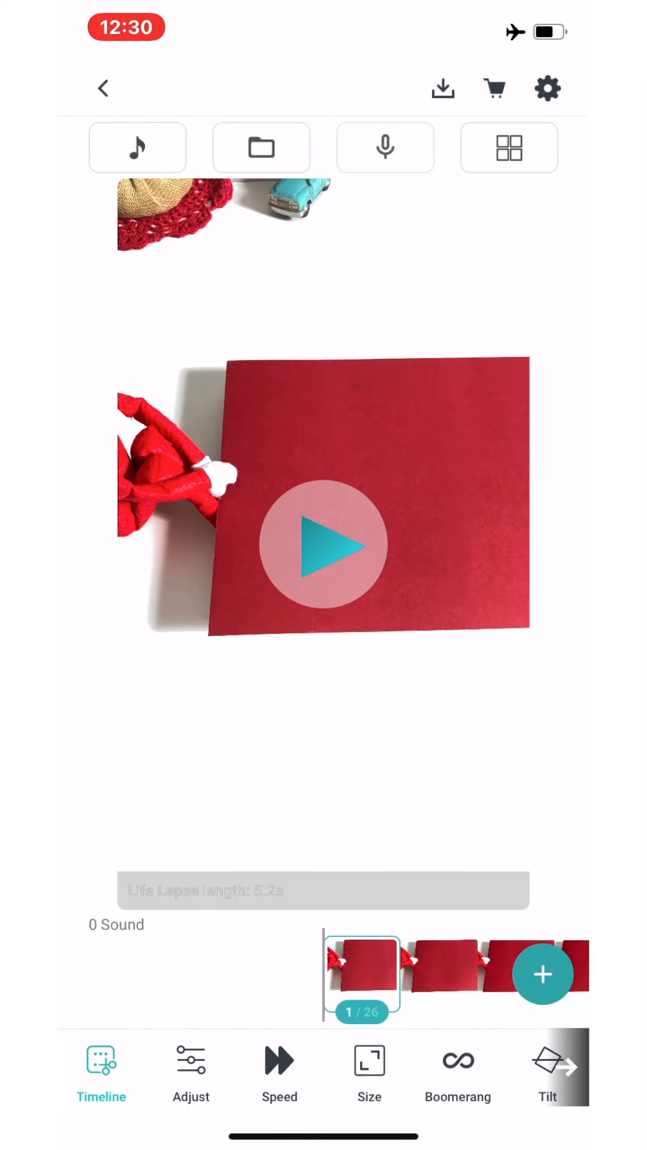
Deselect the timeline frames, show the Speed slider and play the clip to preview it.
click(322, 544)
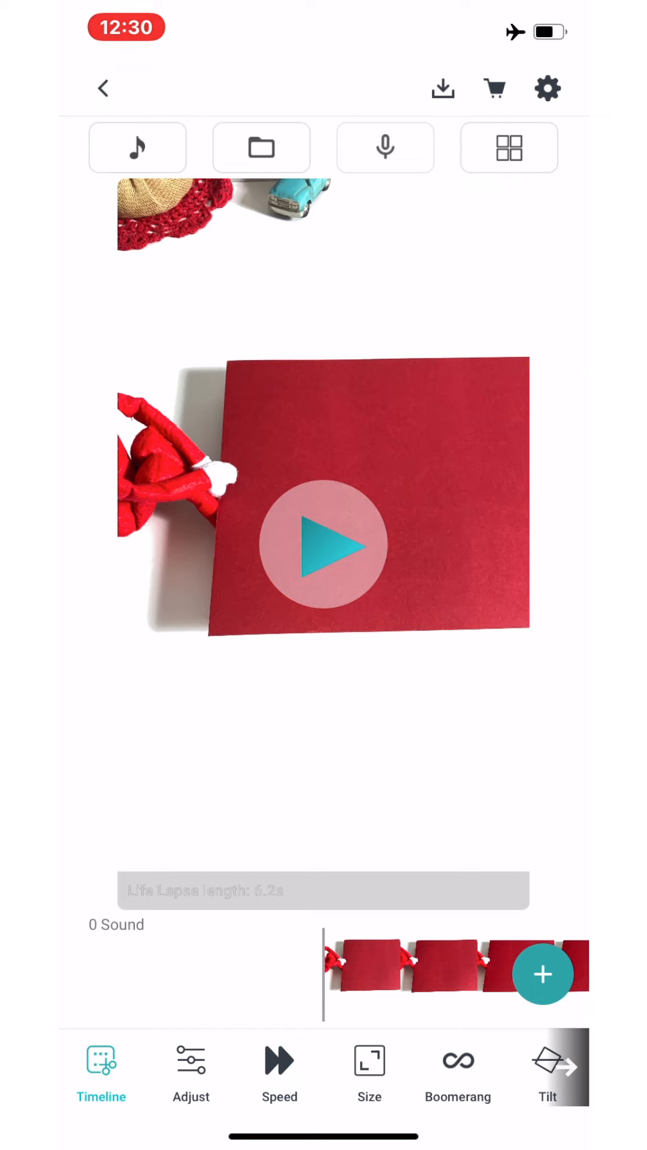
click(279, 1071)
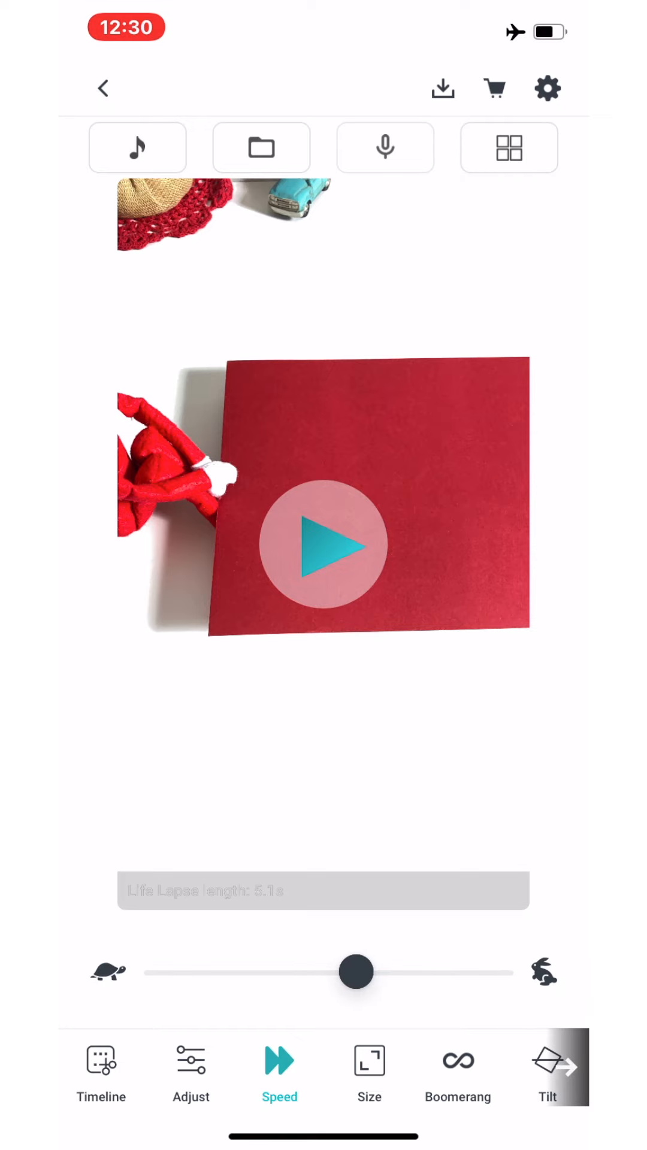
click(322, 545)
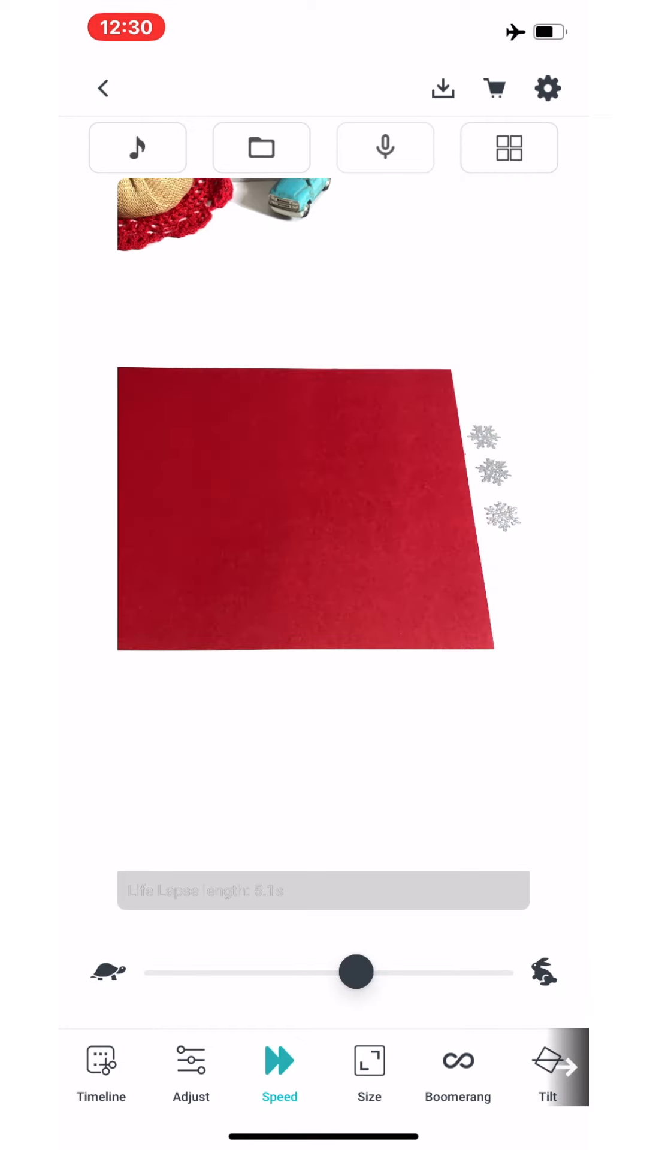